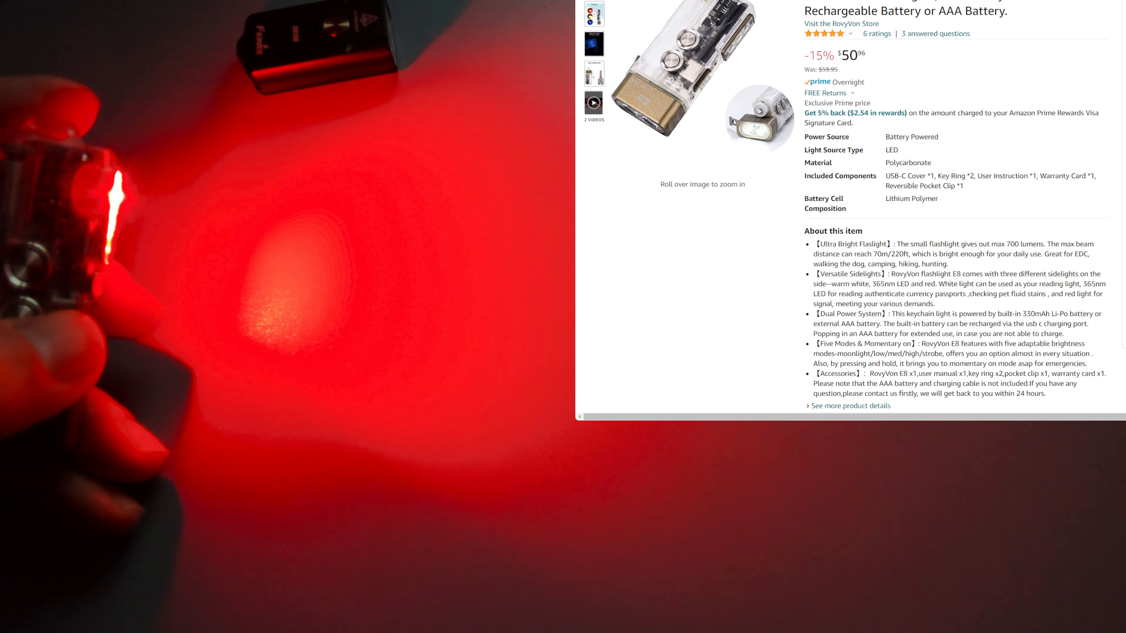
{"action": "scroll", "scroll_direction": "down", "scroll_amount": 3}
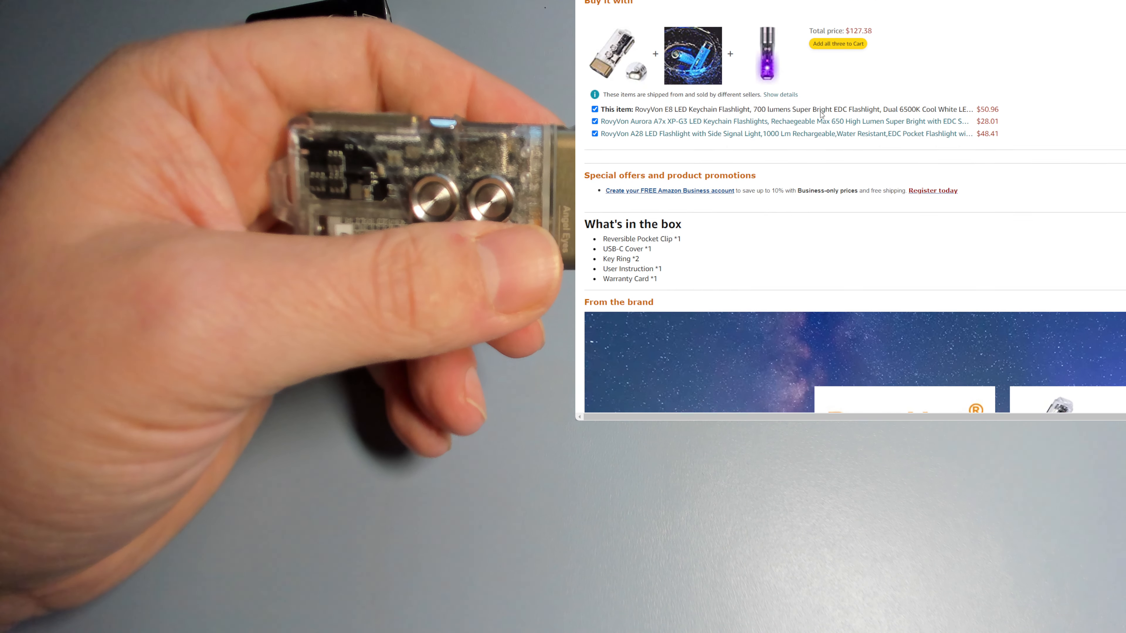
{"action": "scroll", "scroll_direction": "down", "scroll_amount": 3}
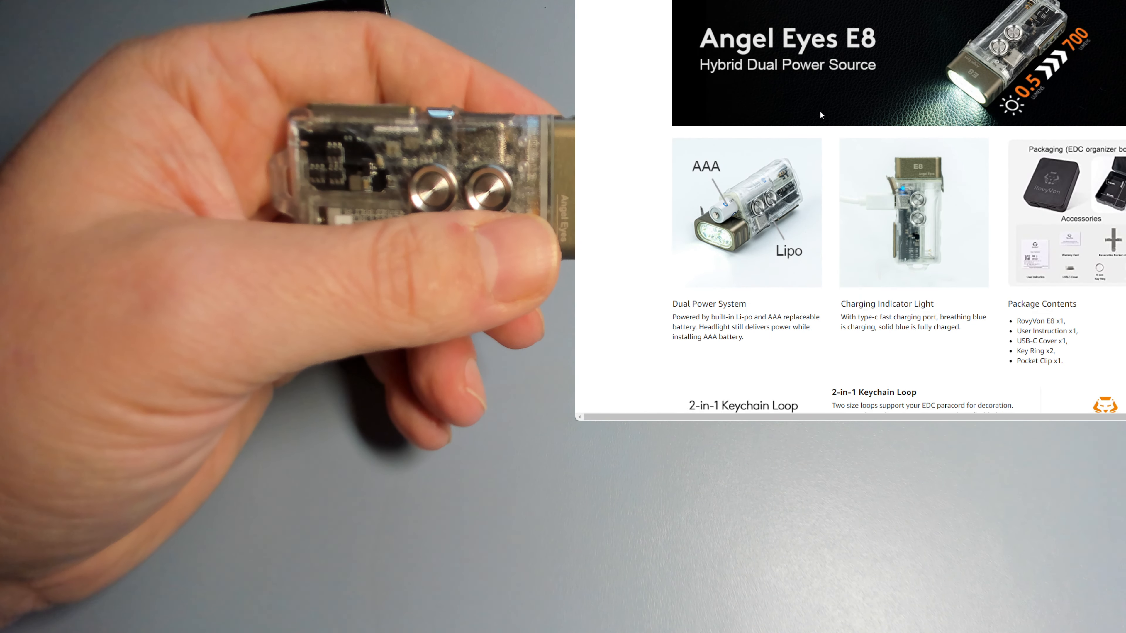
{"action": "scroll", "scroll_direction": "down", "scroll_amount": 3}
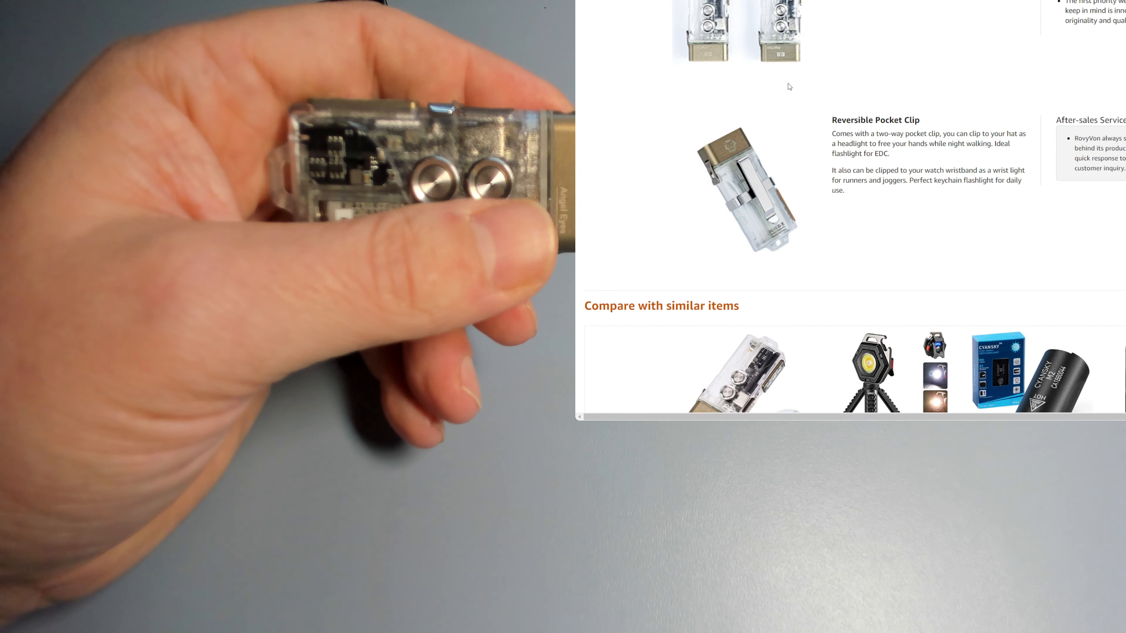